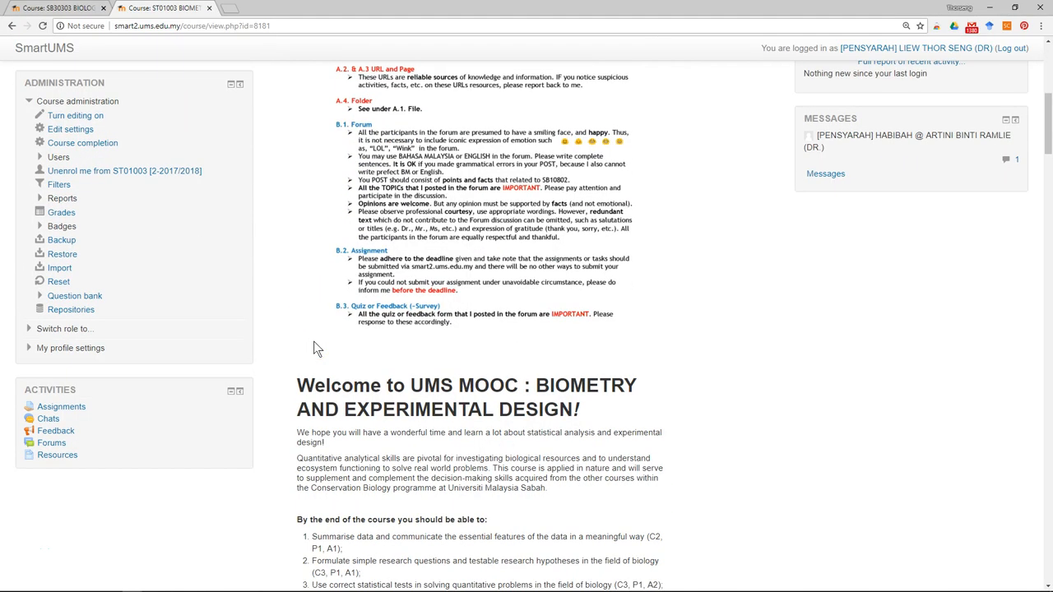
Start a backup of the ST01003 course from Course administration.
scroll(down, 3)
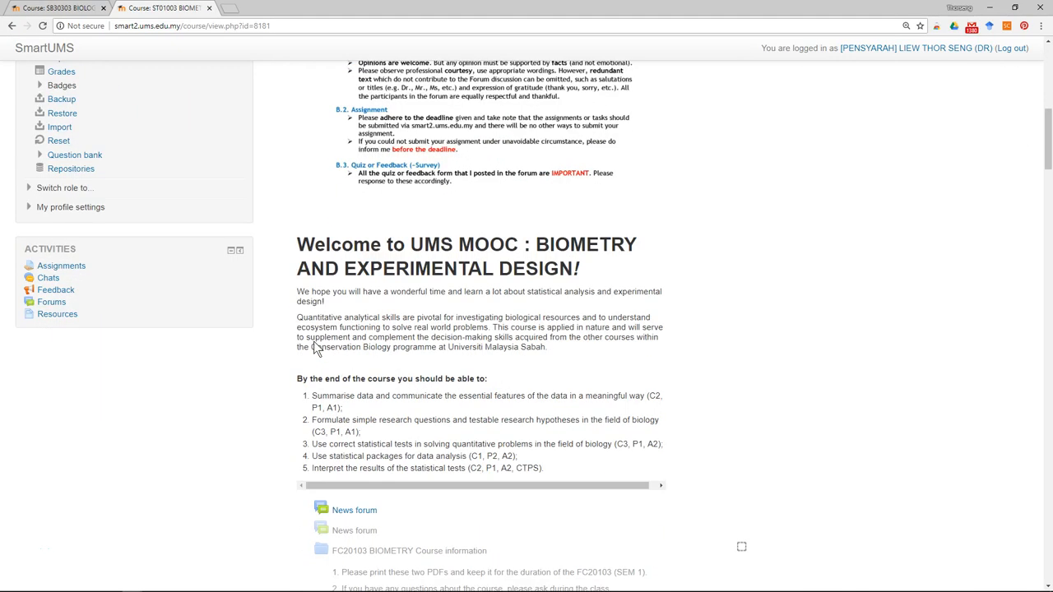
scroll(down, 3)
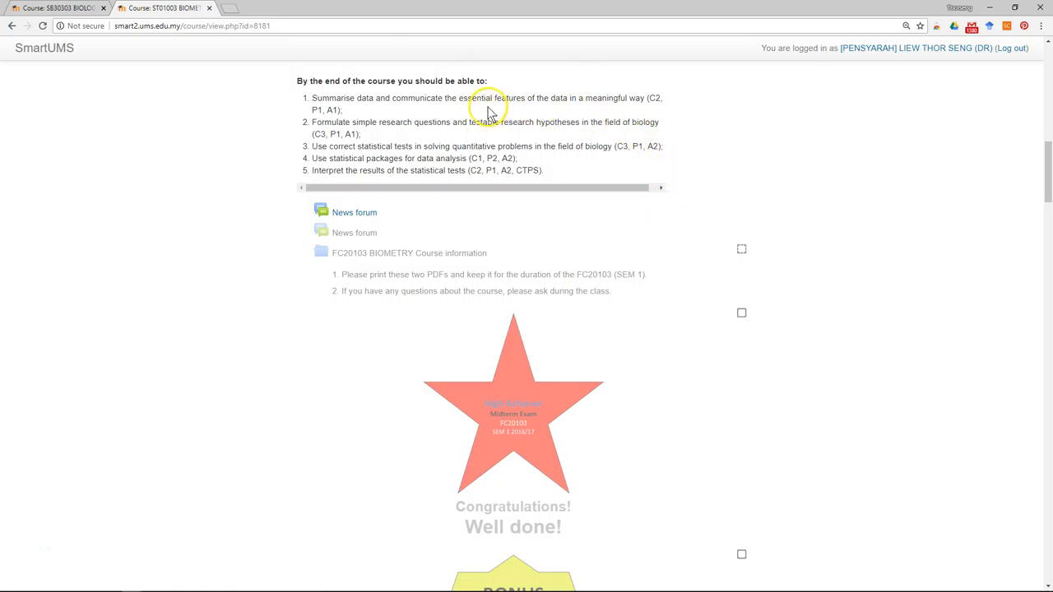
scroll(down, 3)
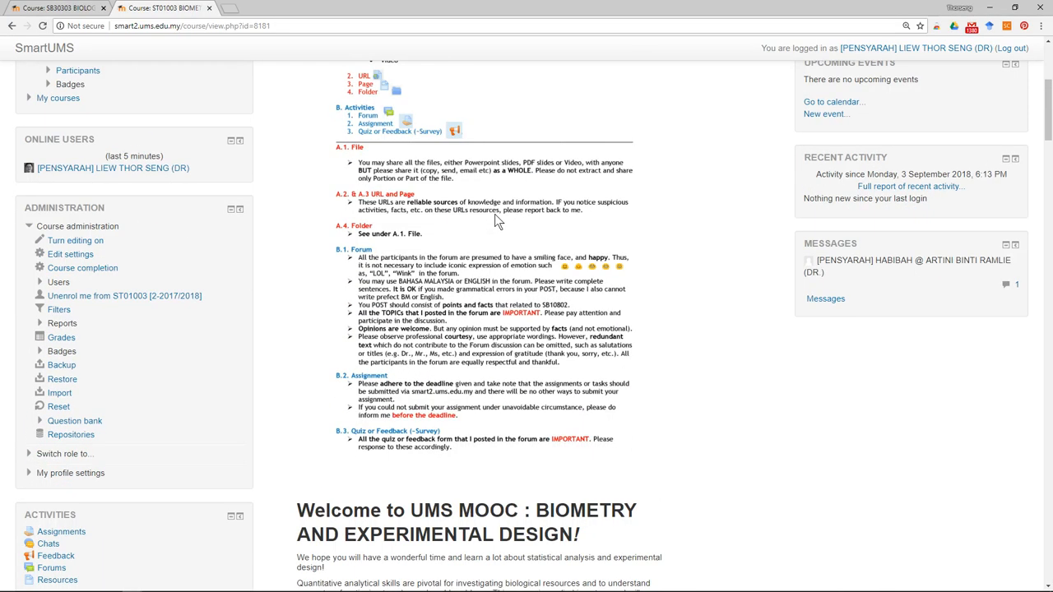
scroll(down, 3)
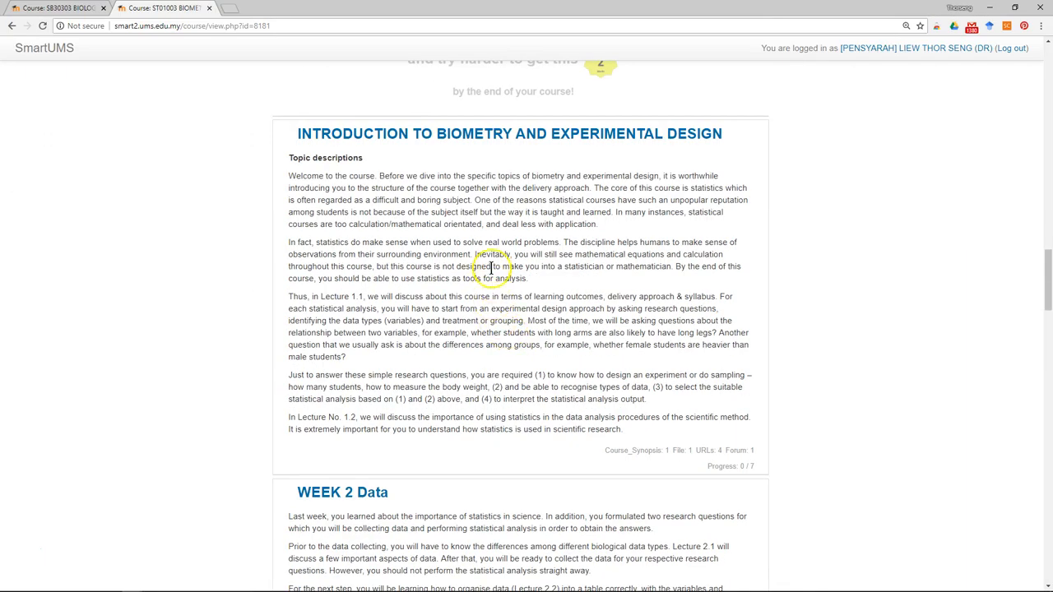
scroll(down, 3)
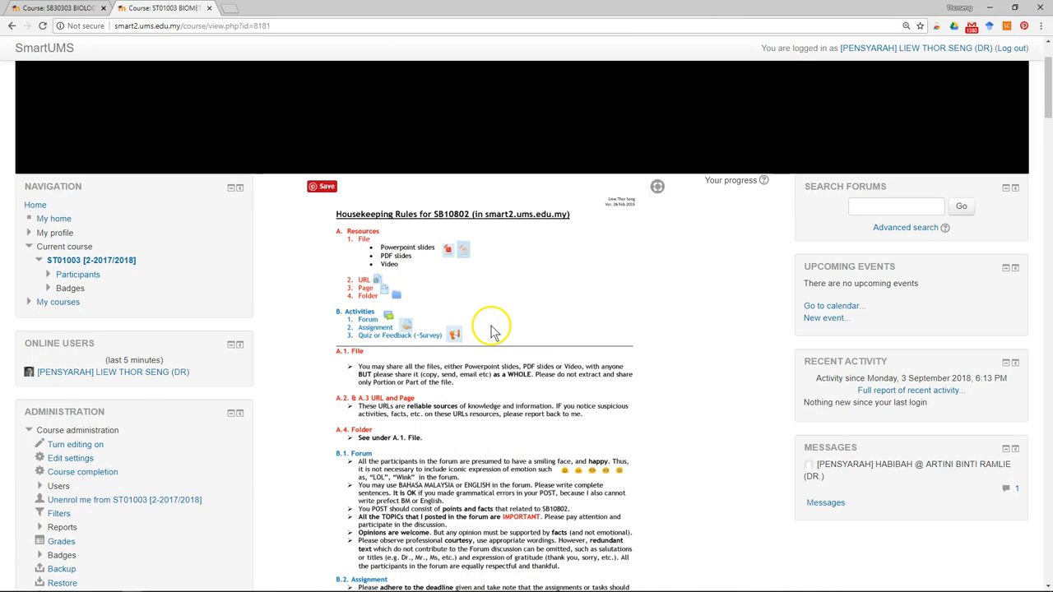
scroll(down, 3)
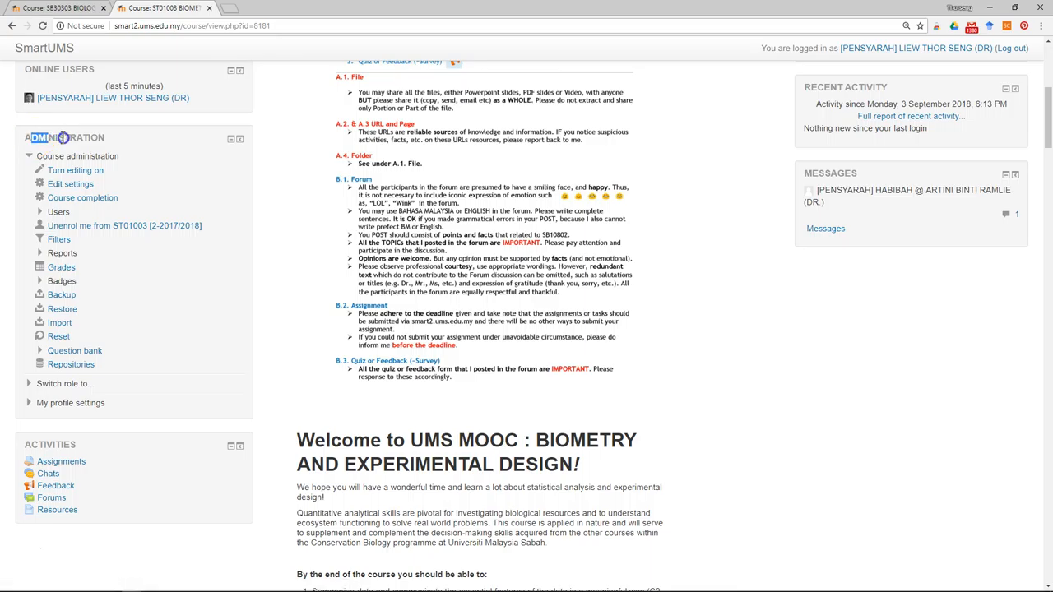
click(61, 294)
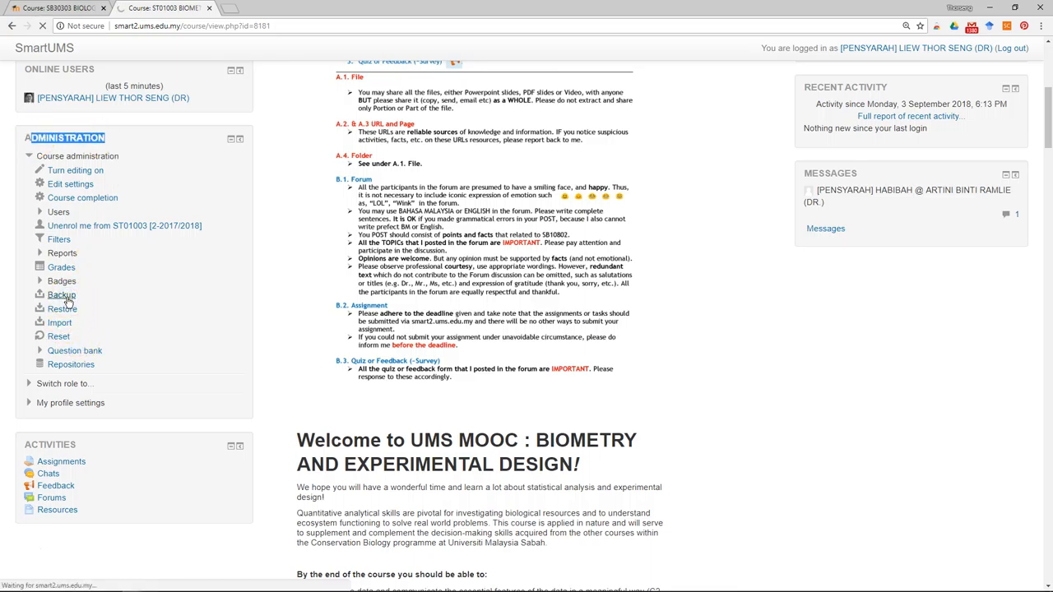
click(61, 294)
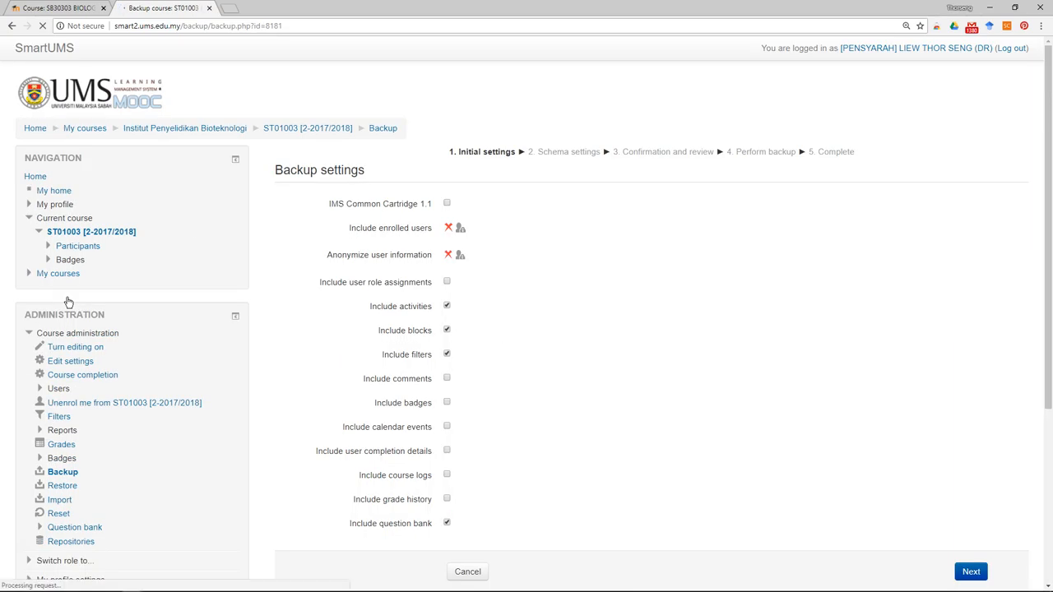
Accept the initial settings including activities, blocks, filters and question bank, and continue.
scroll(down, 3)
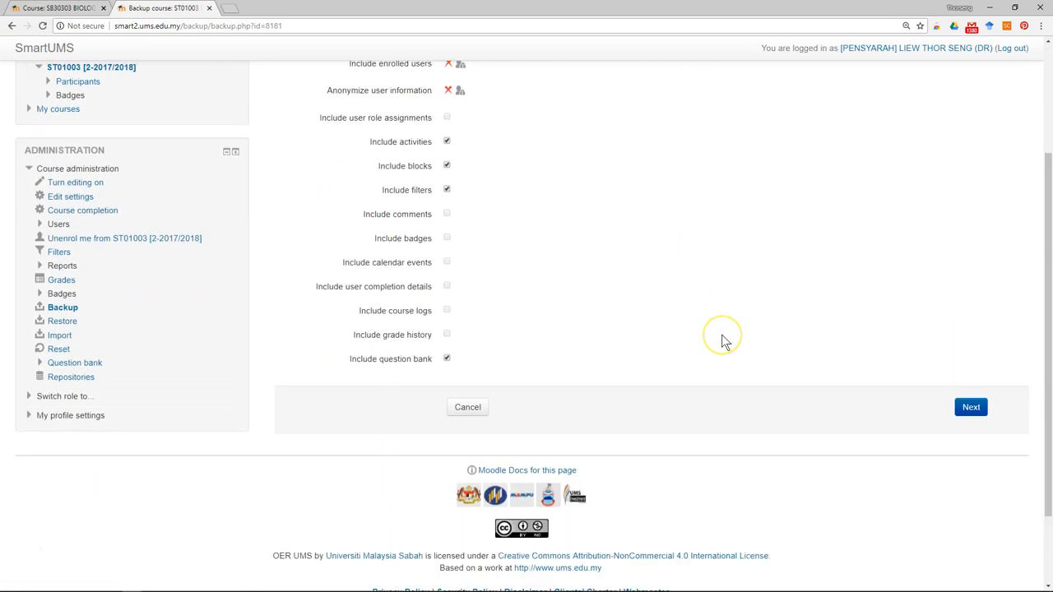
click(971, 408)
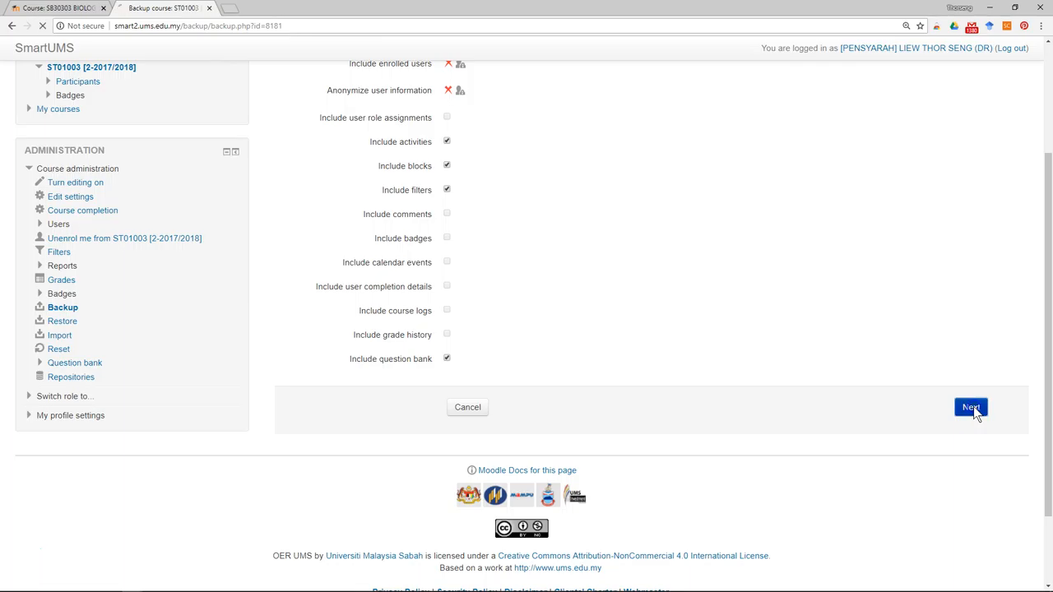
click(974, 408)
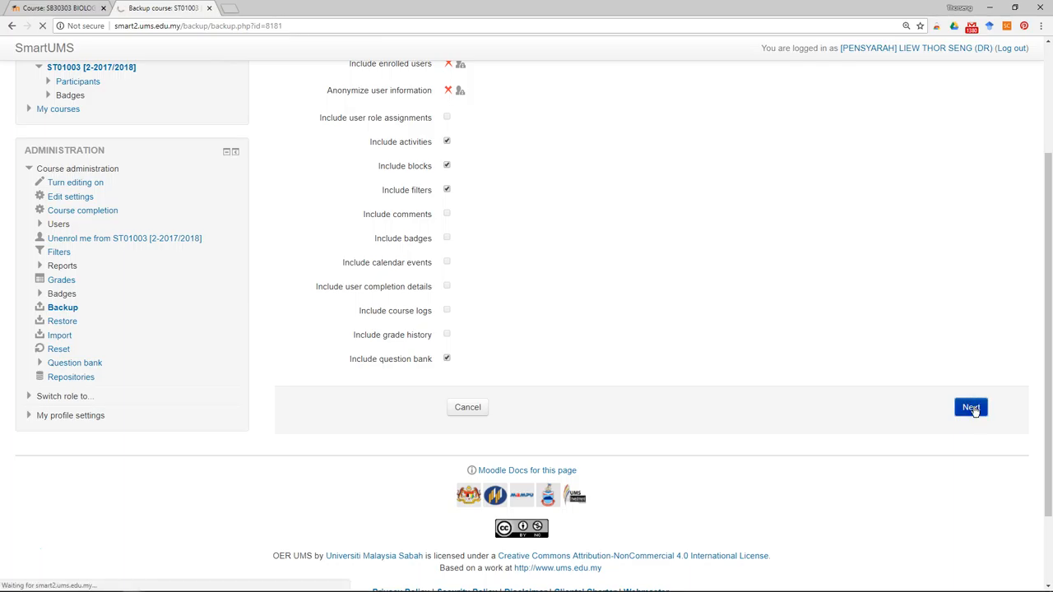
Keep every course section and activity selected in schema settings and continue to review.
click(970, 408)
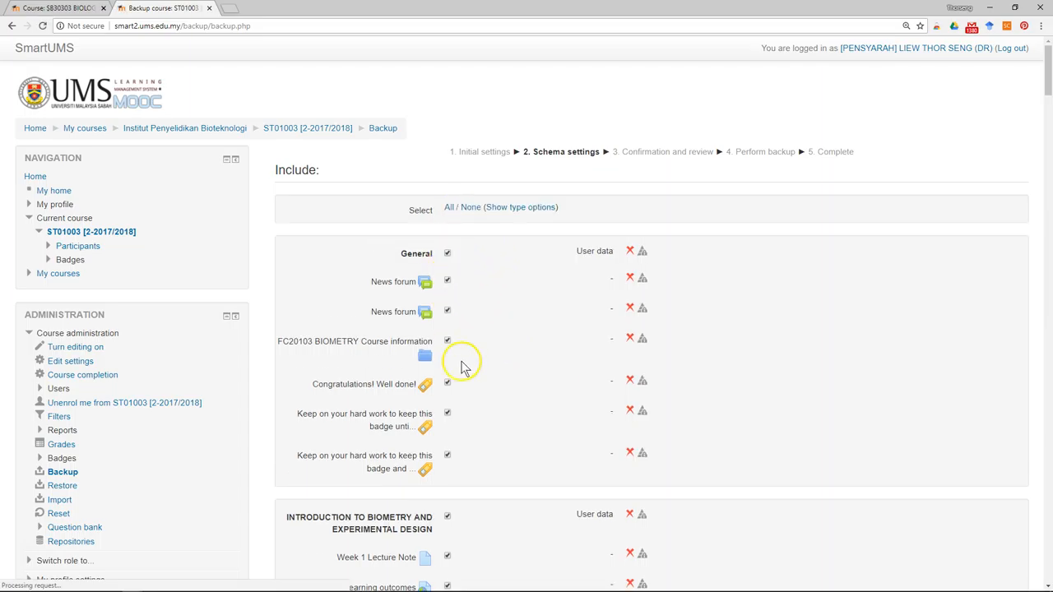
scroll(down, 3)
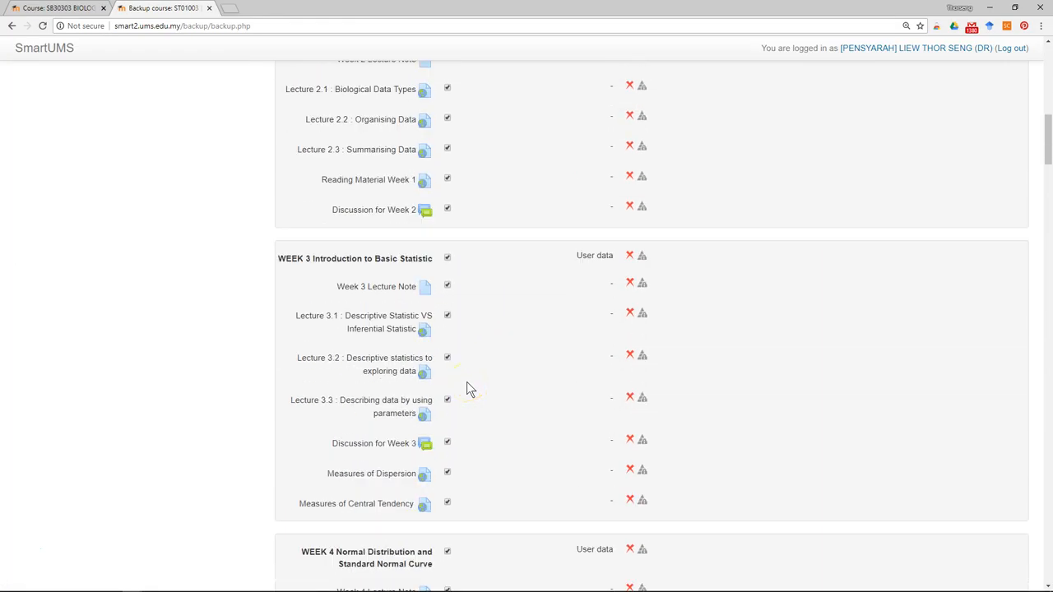
scroll(down, 3)
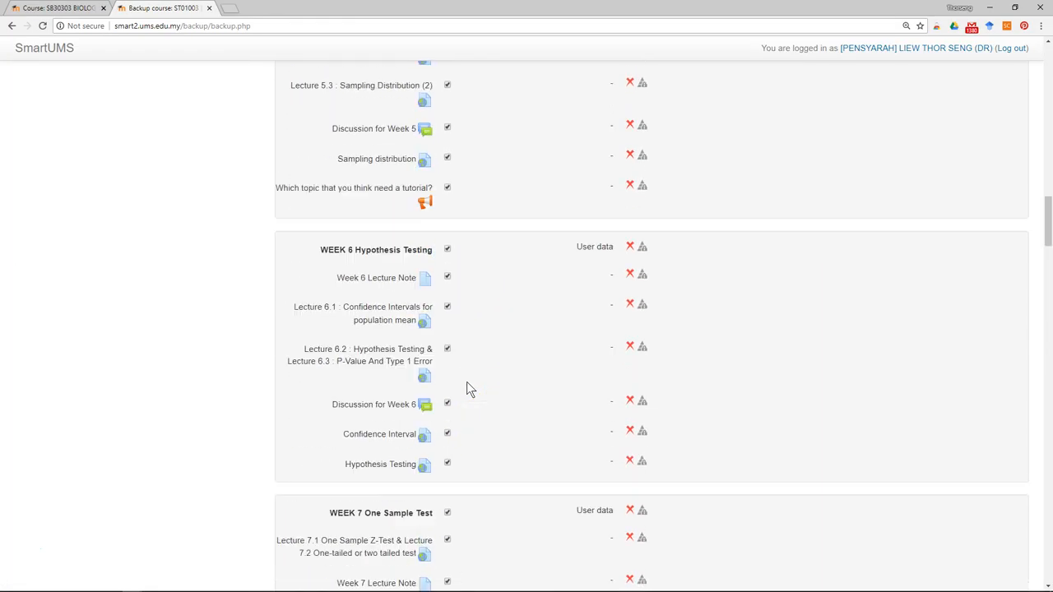
scroll(down, 3)
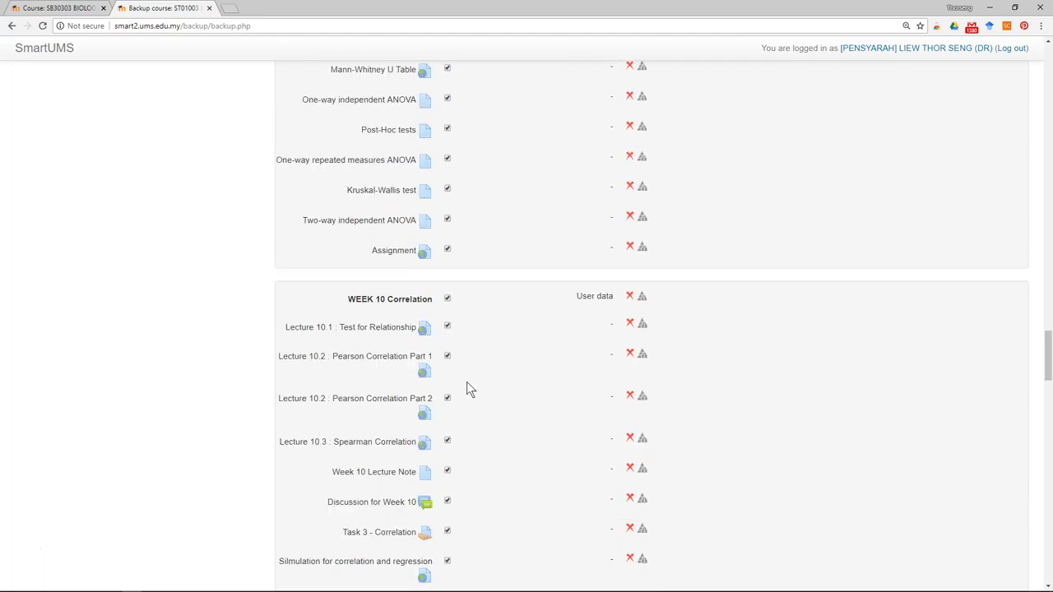
scroll(down, 3)
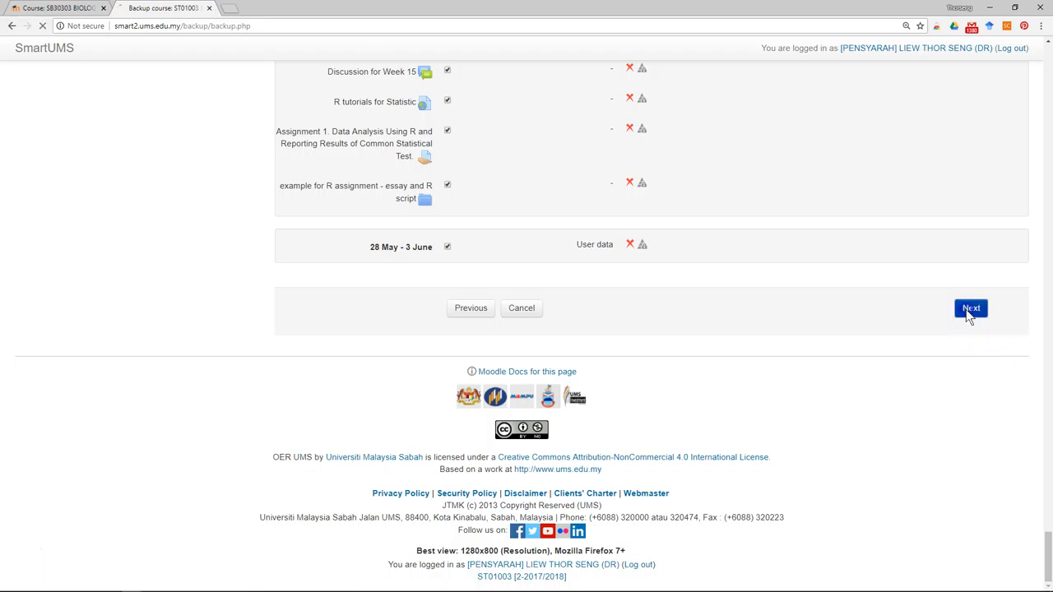
click(968, 308)
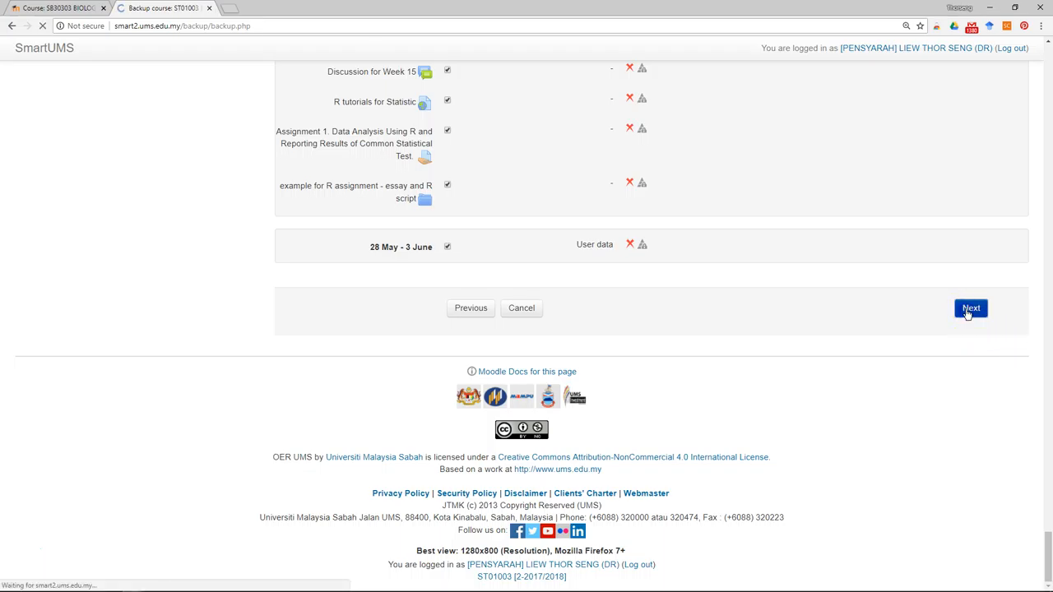
click(970, 307)
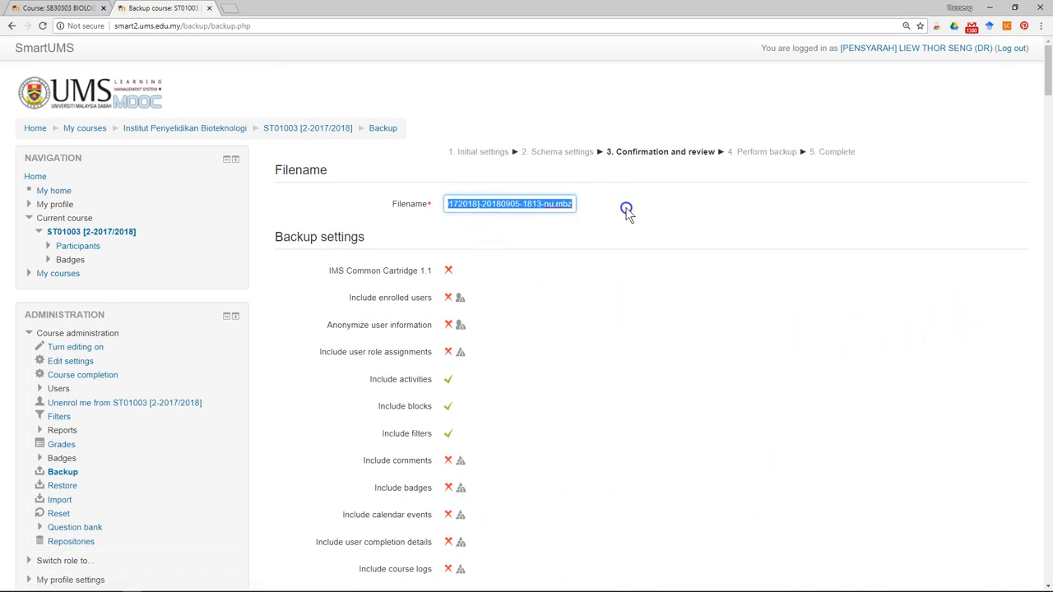
Confirm the full list of course items and perform the backup.
scroll(down, 3)
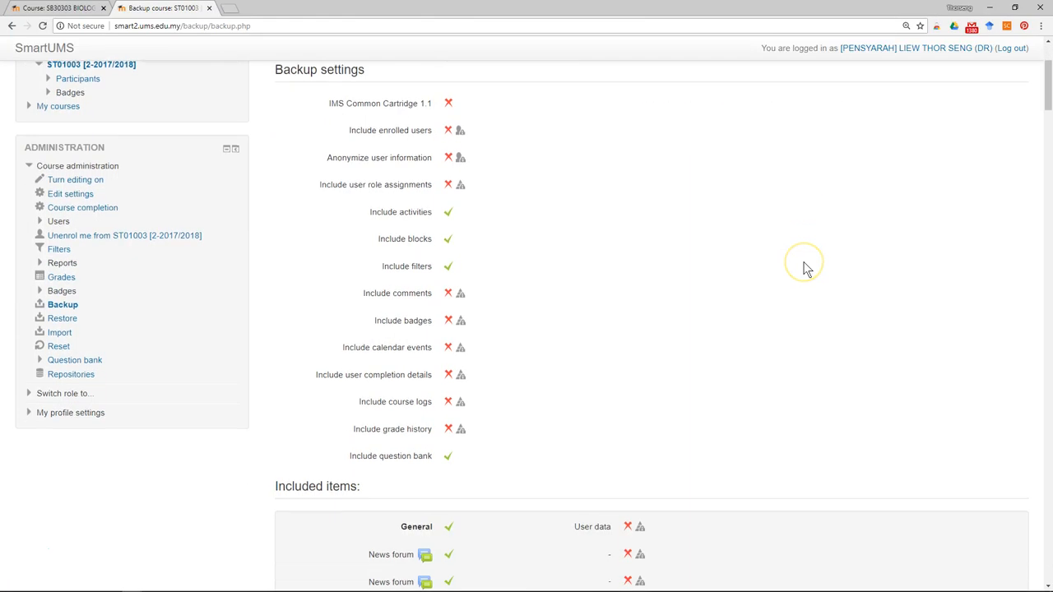
scroll(down, 3)
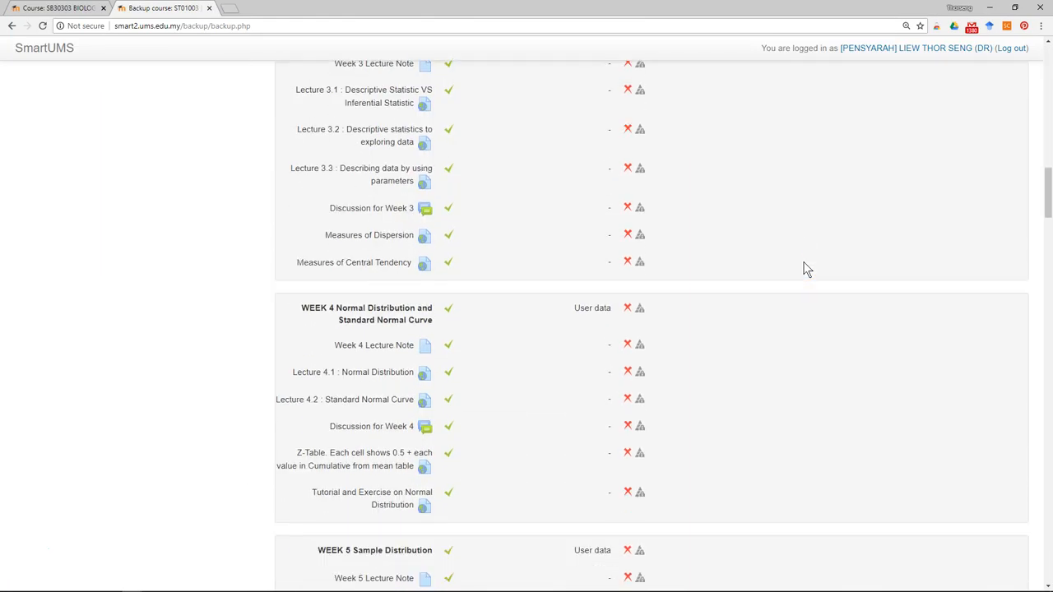
scroll(down, 3)
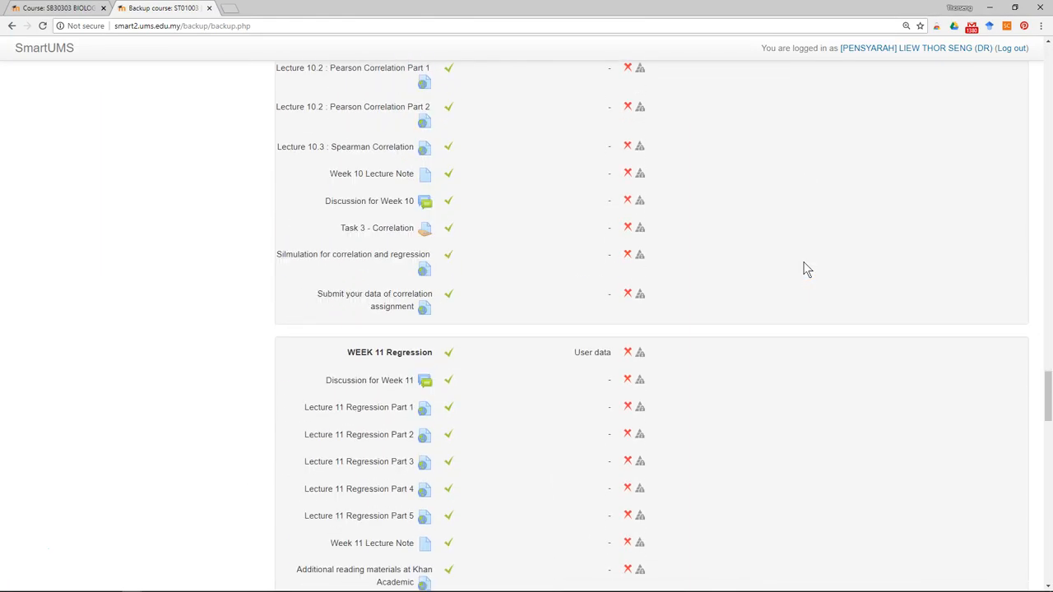
scroll(down, 3)
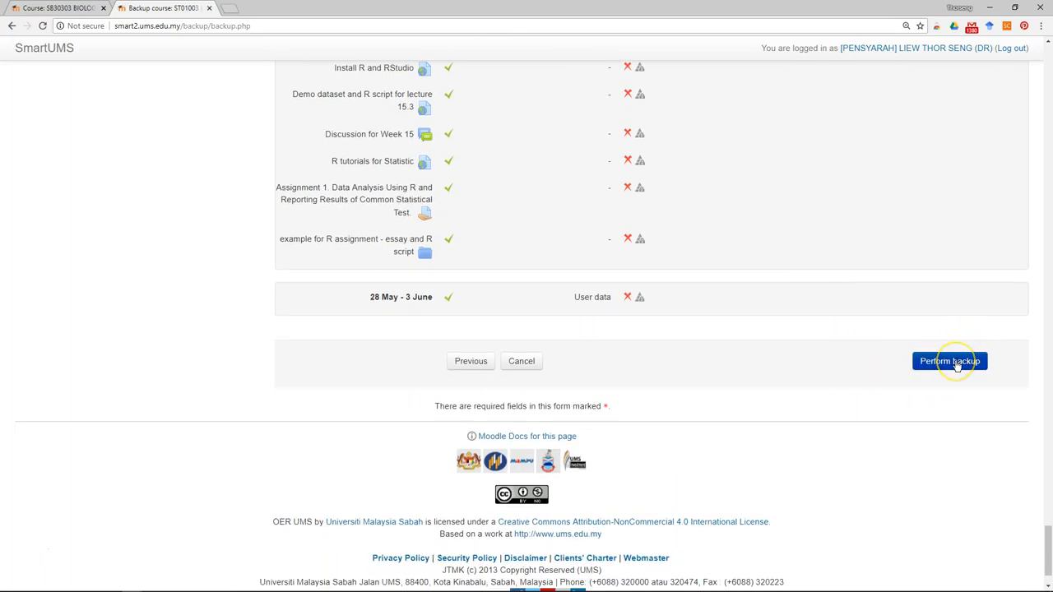
click(954, 361)
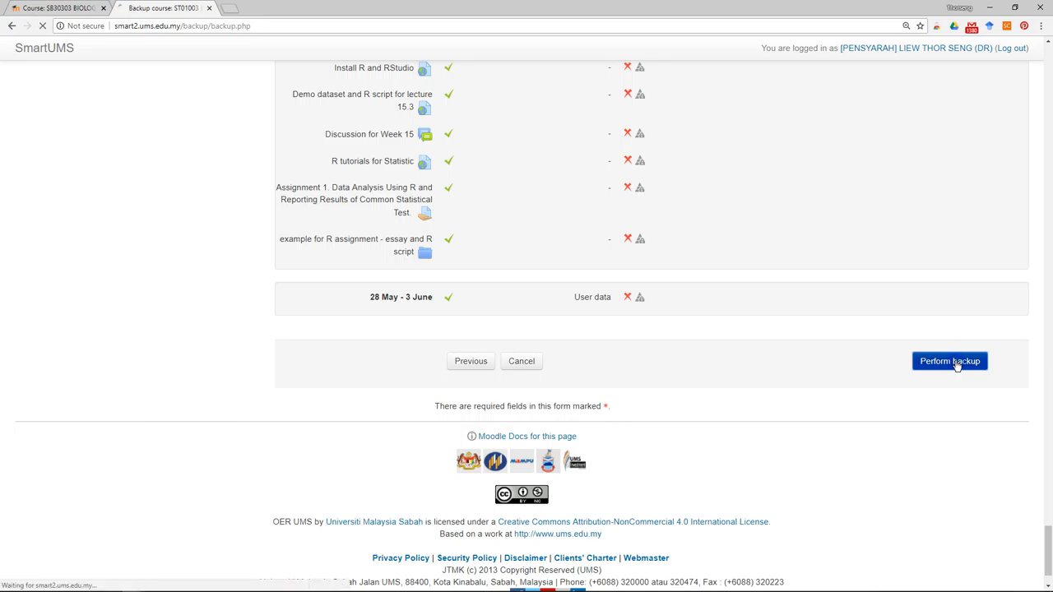
click(953, 361)
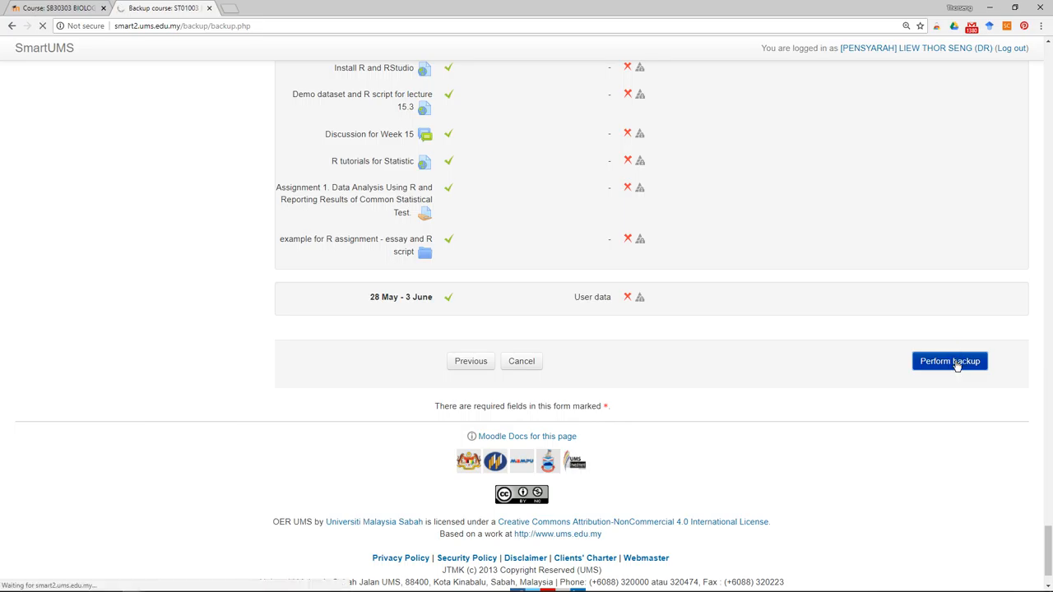
click(953, 360)
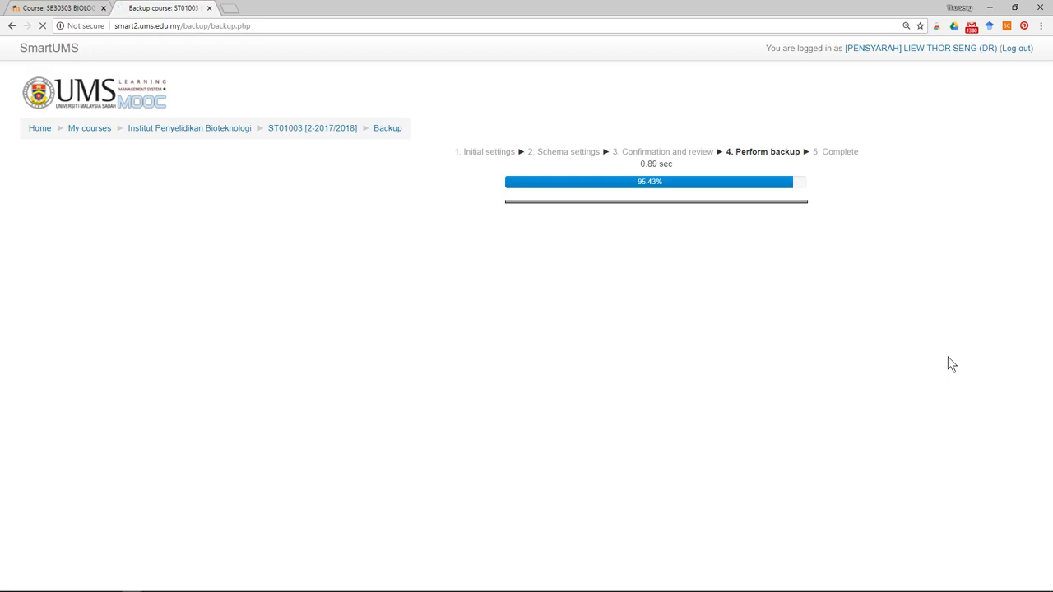
mouse_move(25, 552)
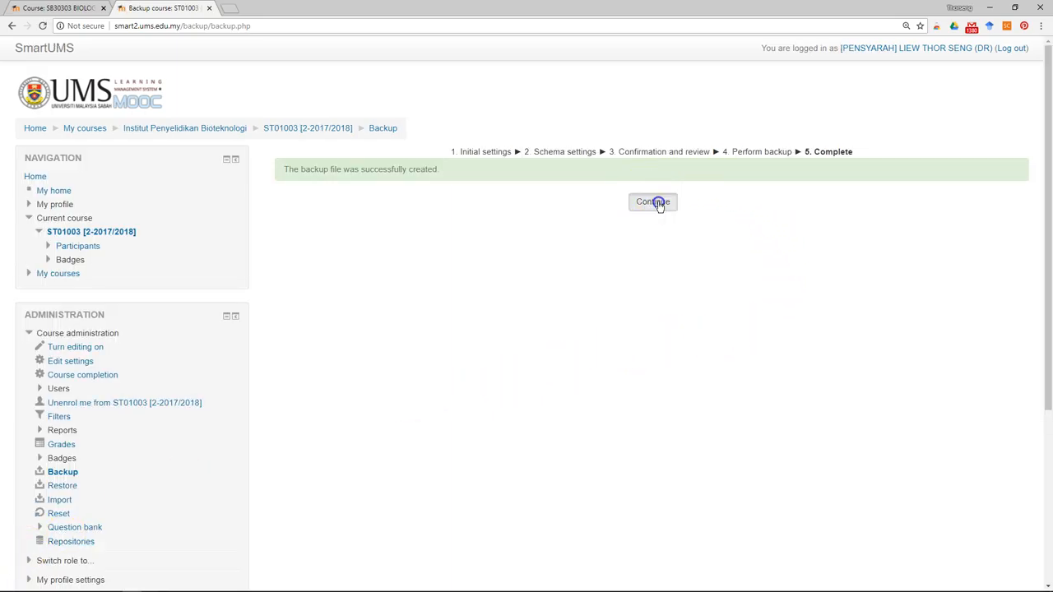
Continue past the backup success message to the backup file listing.
click(651, 201)
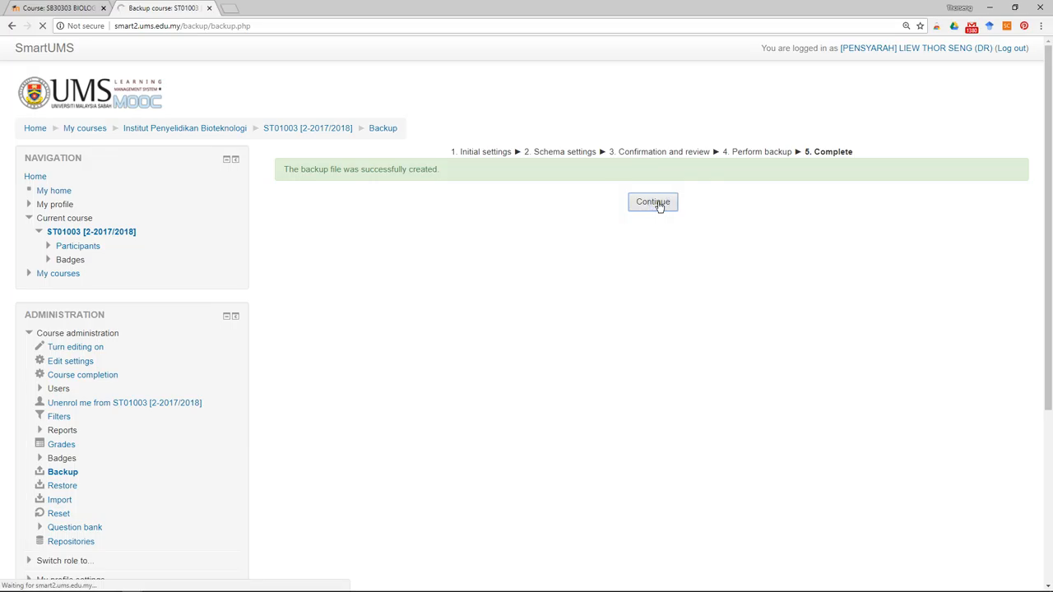
click(651, 201)
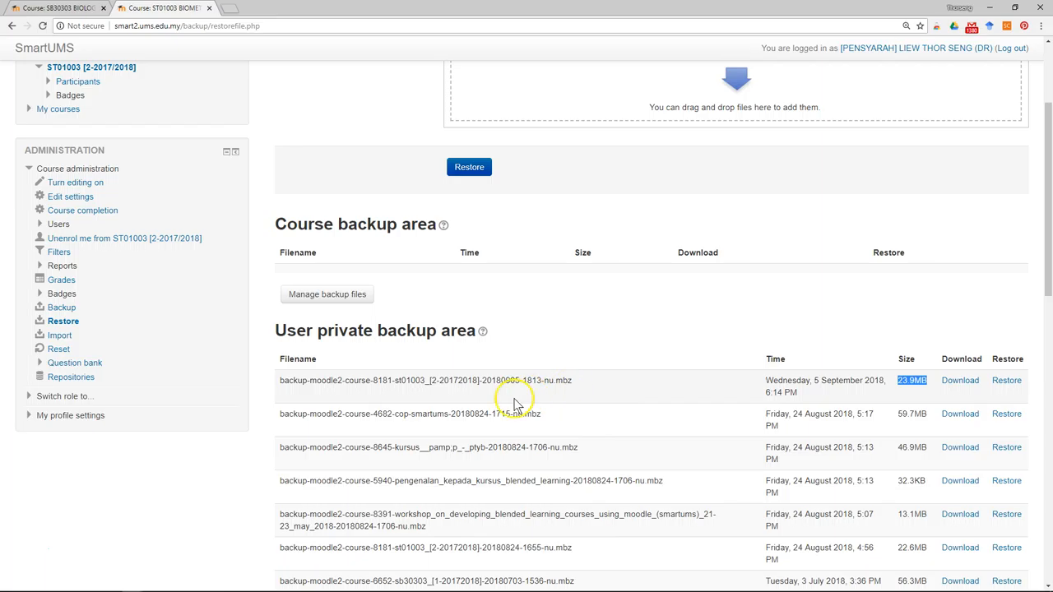
Download the newest 23.9 MB backup from 5 September 2018 in the private backup area.
scroll(down, 3)
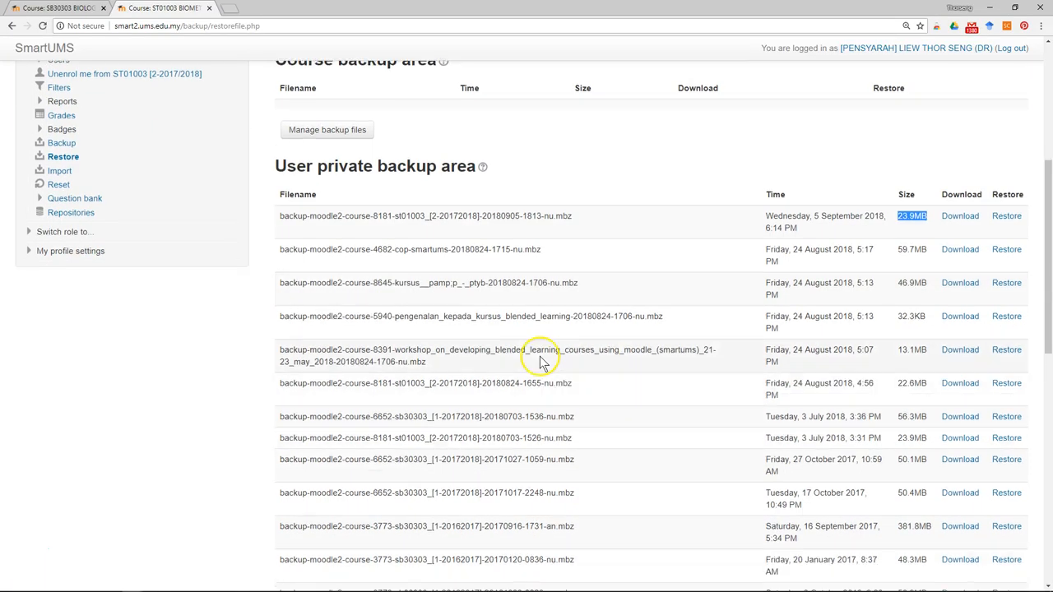
scroll(down, 3)
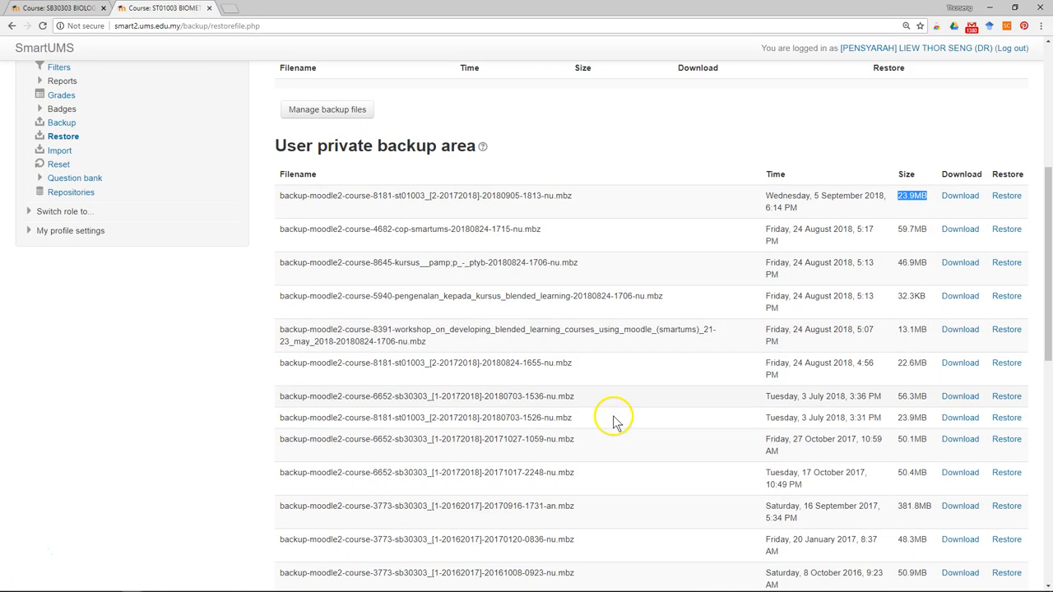
scroll(down, 3)
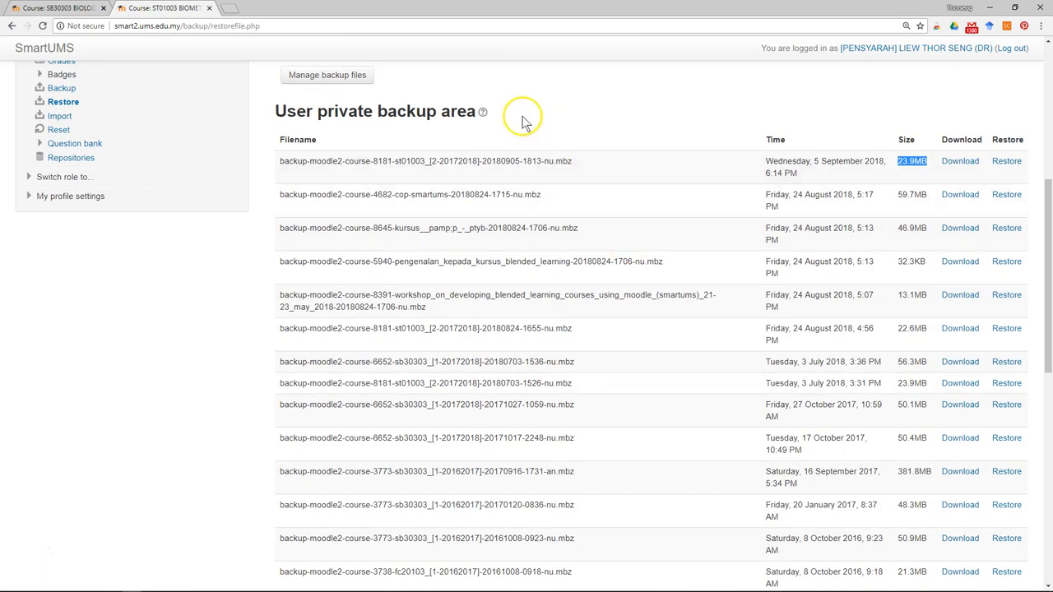
mouse_move(615, 346)
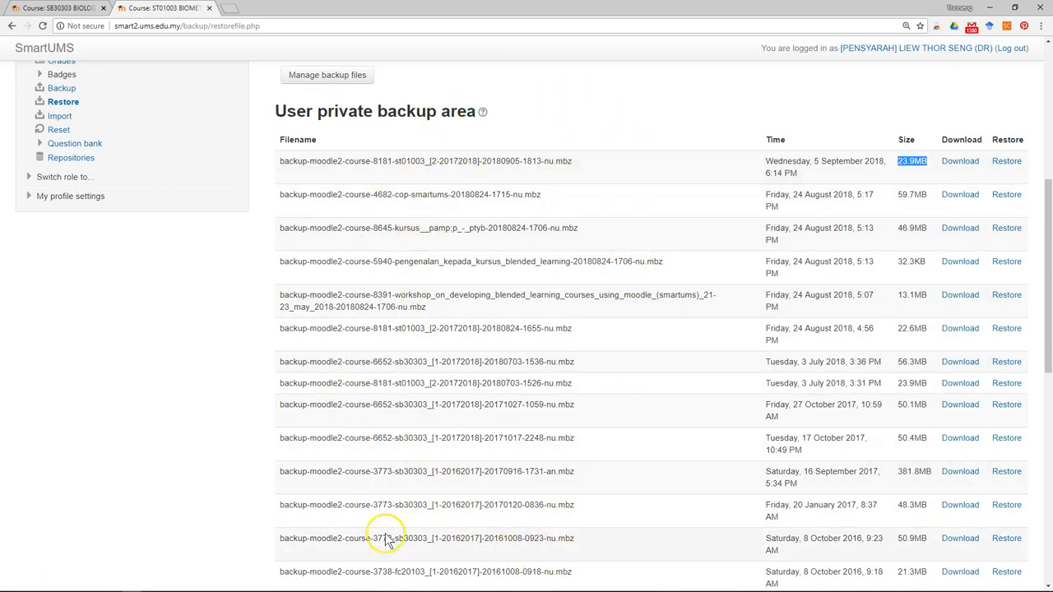
mouse_move(676, 222)
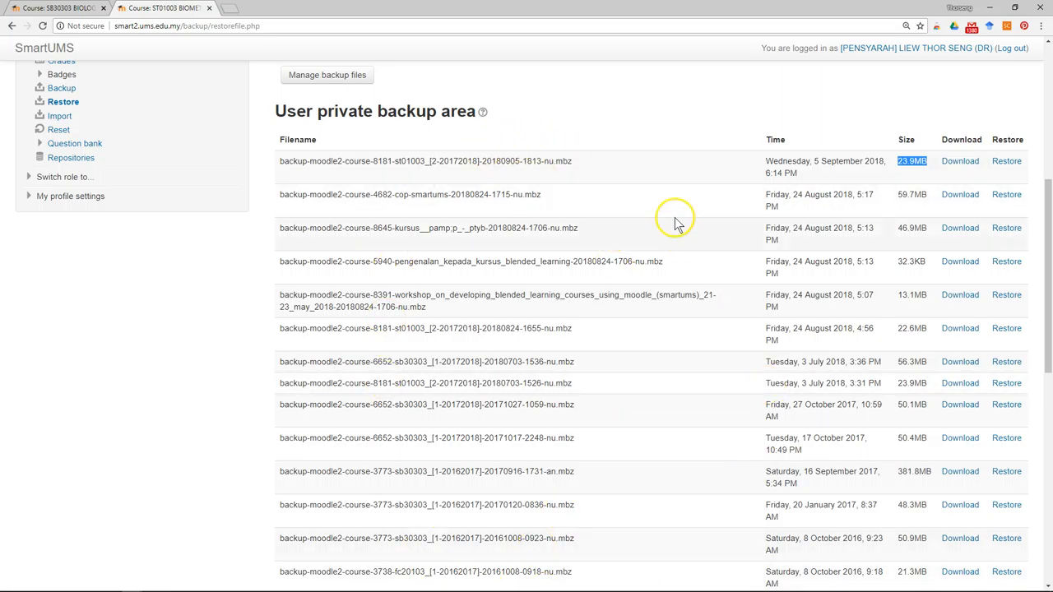
click(959, 161)
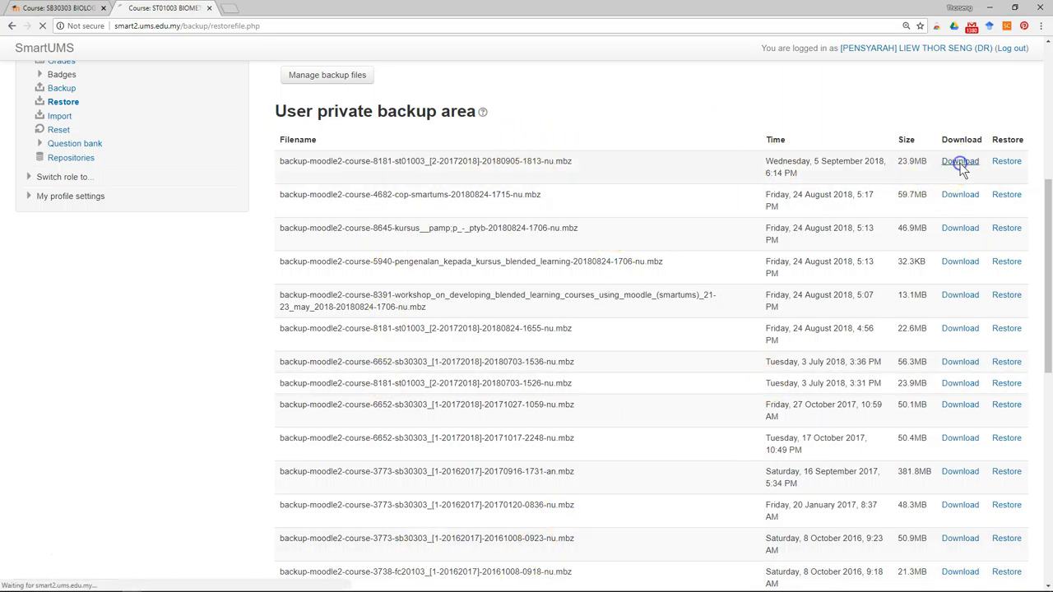
Save the .mbz backup file to the Downloads folder.
click(959, 161)
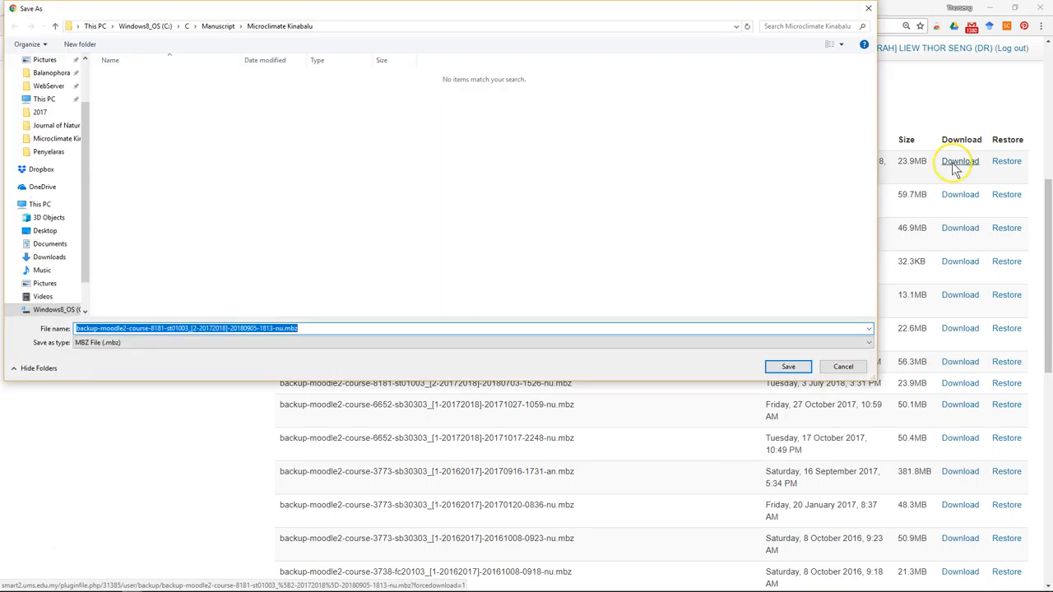
mouse_move(785, 249)
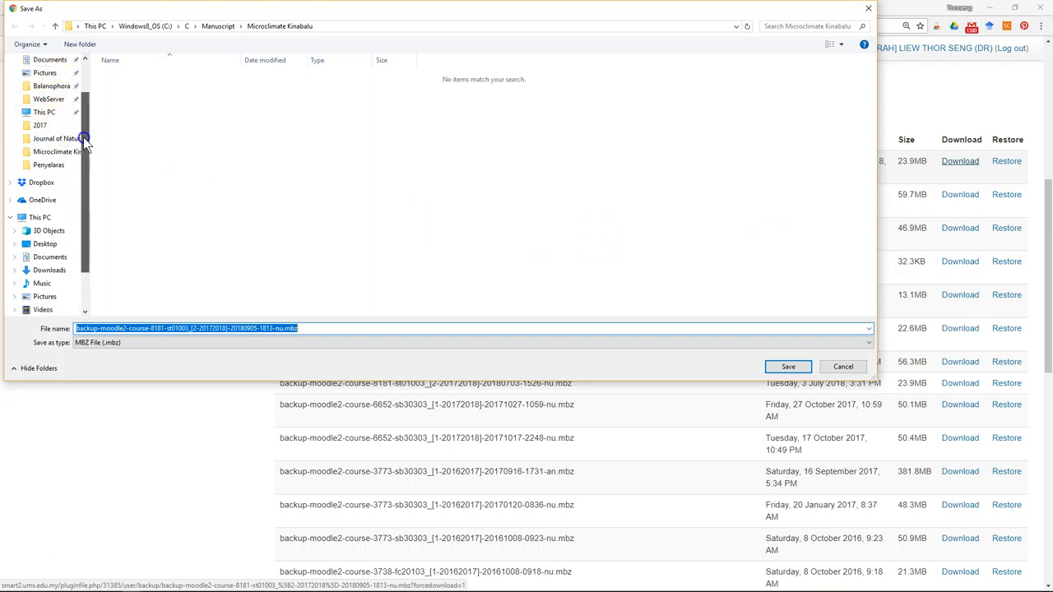
click(46, 94)
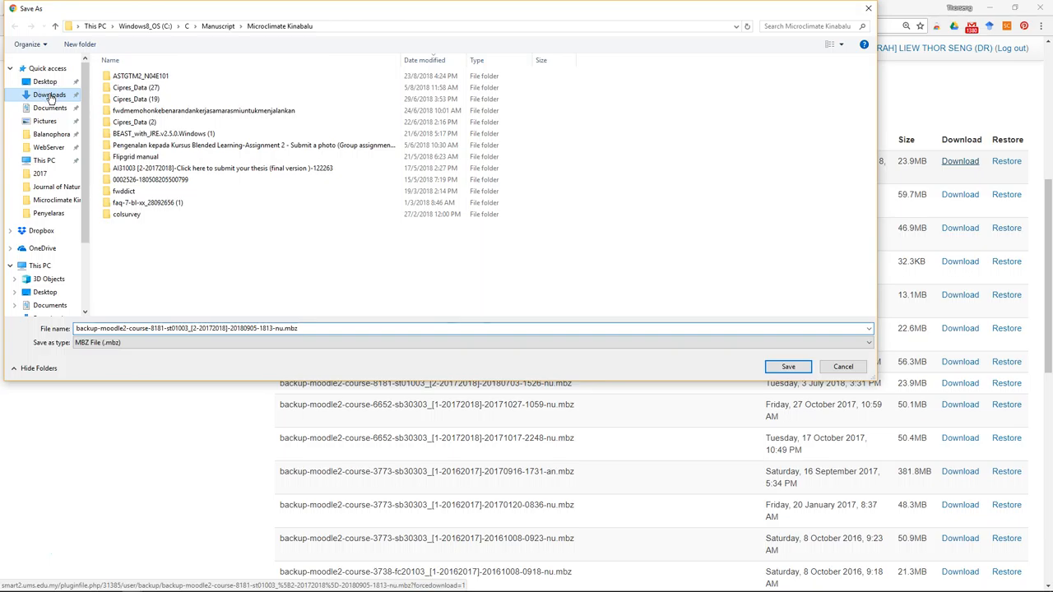
click(786, 365)
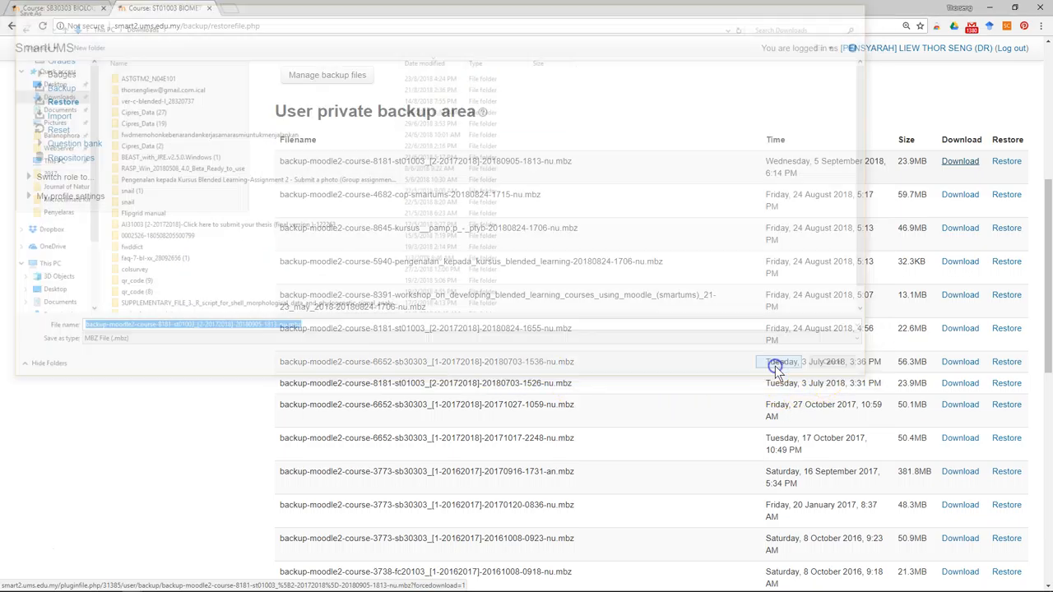